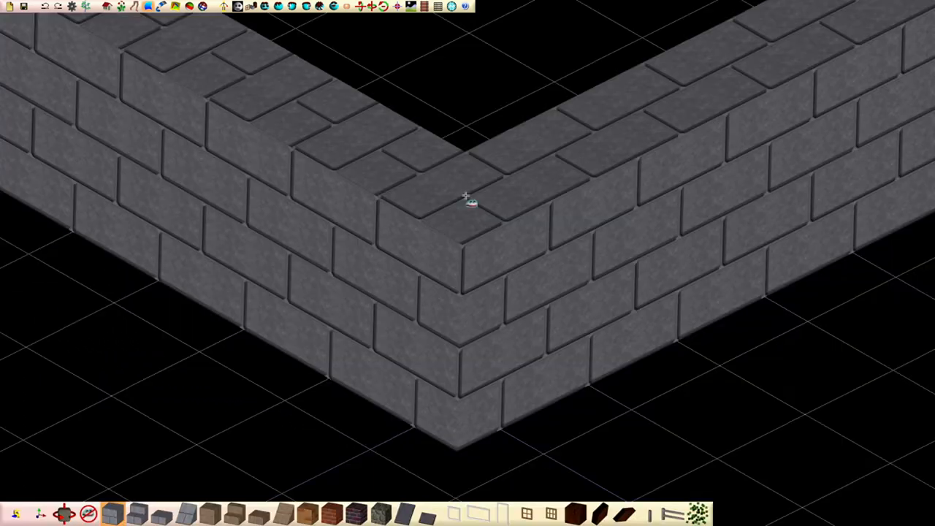
- Start a new scene so only the empty ground grid remains
left_click(464, 196)
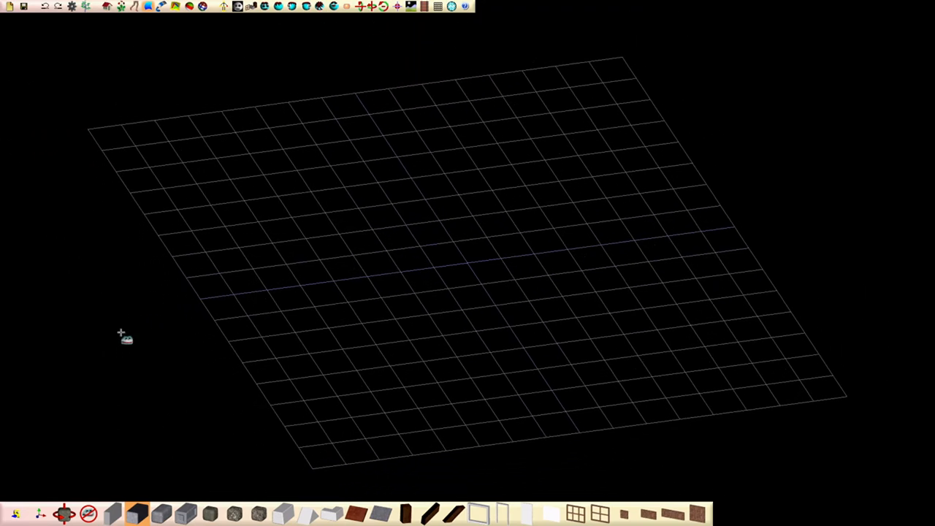
mouse_move(125, 456)
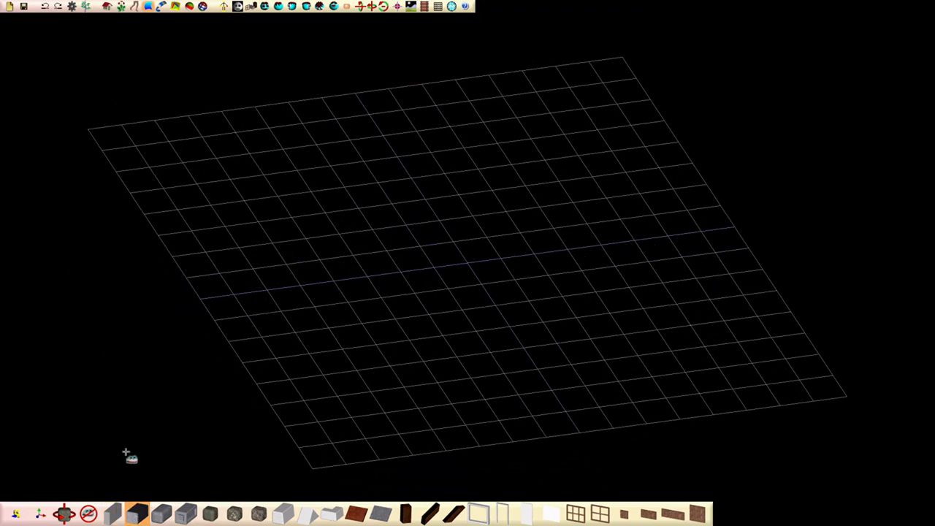
mouse_move(123, 154)
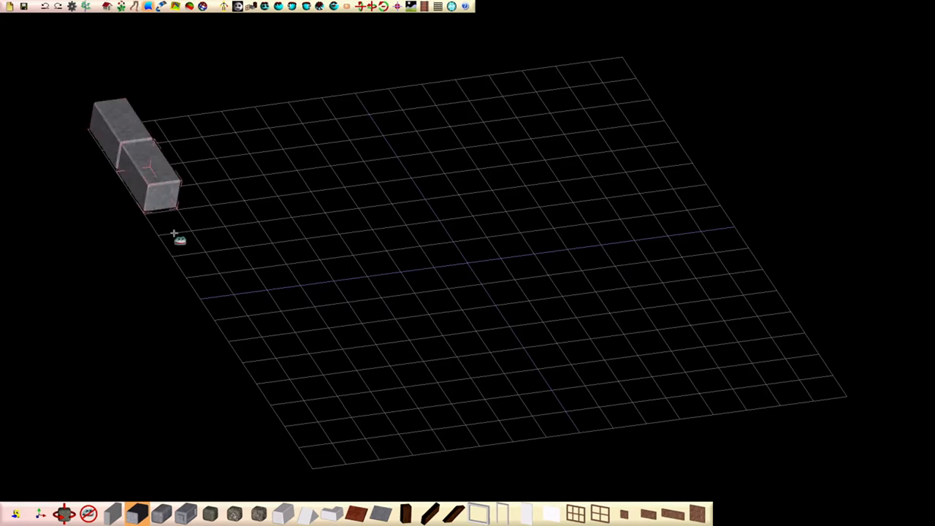
- Place another brick beside the first ones along the left edge of the grid
left_click_drag(179, 240, 233, 324)
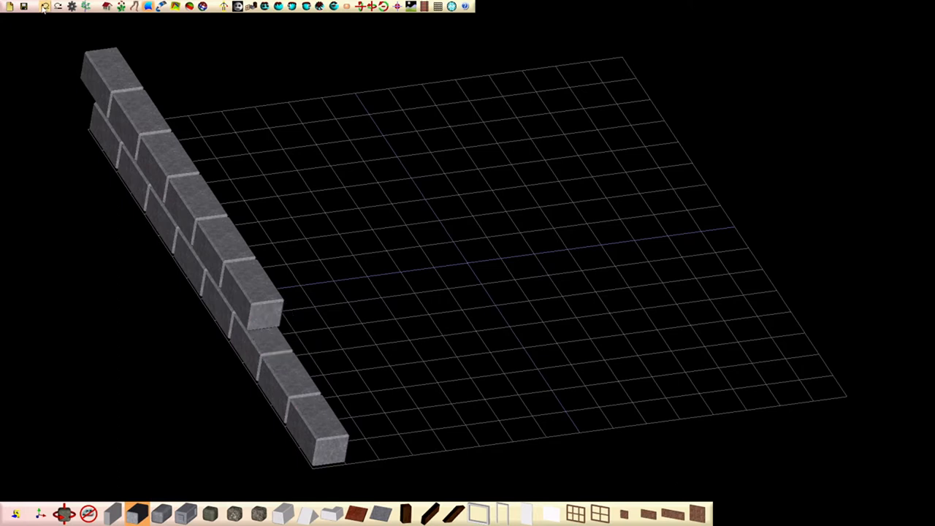
- Add two more bricks on top, building the wall toward four staggered courses
left_click(260, 293)
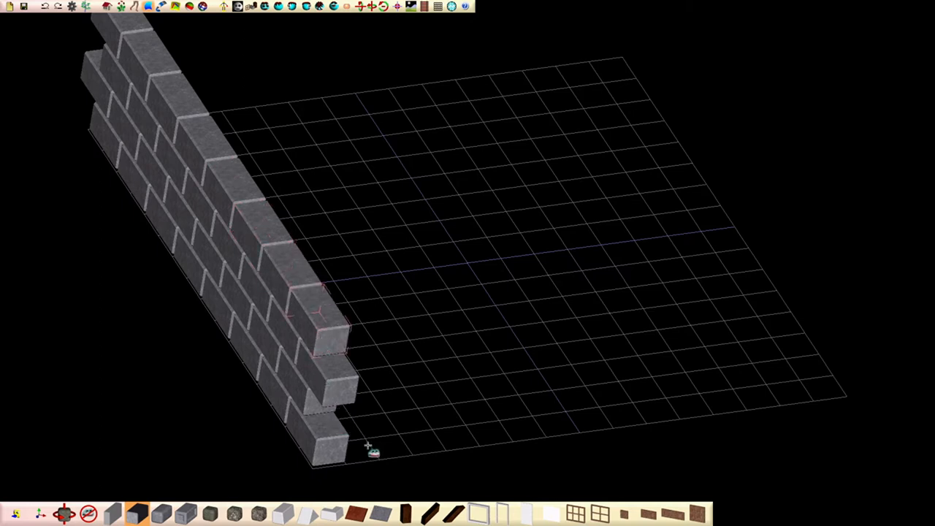
left_click(368, 446)
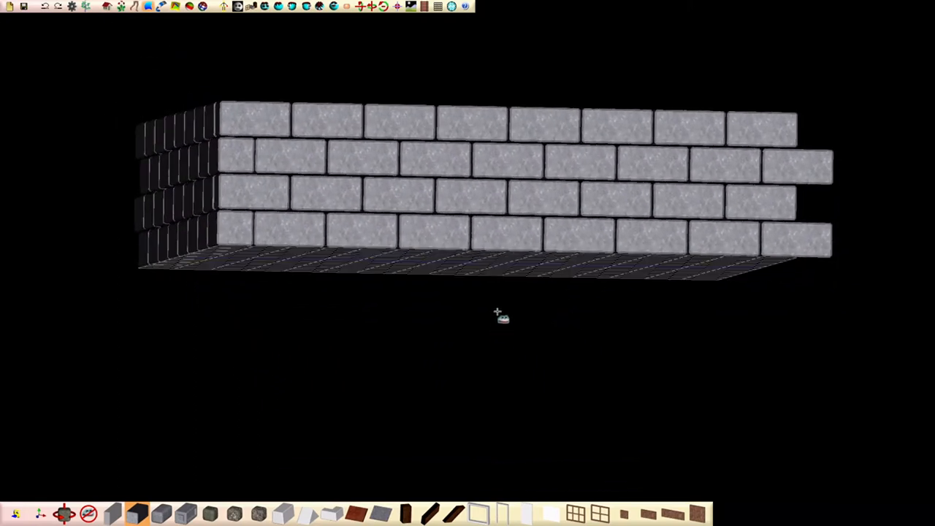
- Orbit the view to face the four-course brick wall straight on
left_click_drag(500, 317, 450, 361)
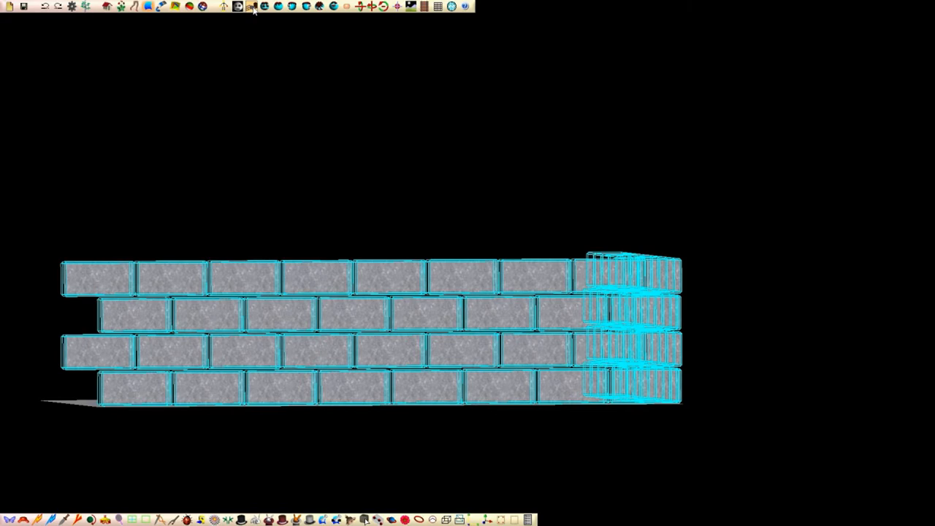
- Swing the duplicated bricks round 90 degrees to form the adjoining corner wall
left_click_drag(366, 328, 306, 182)
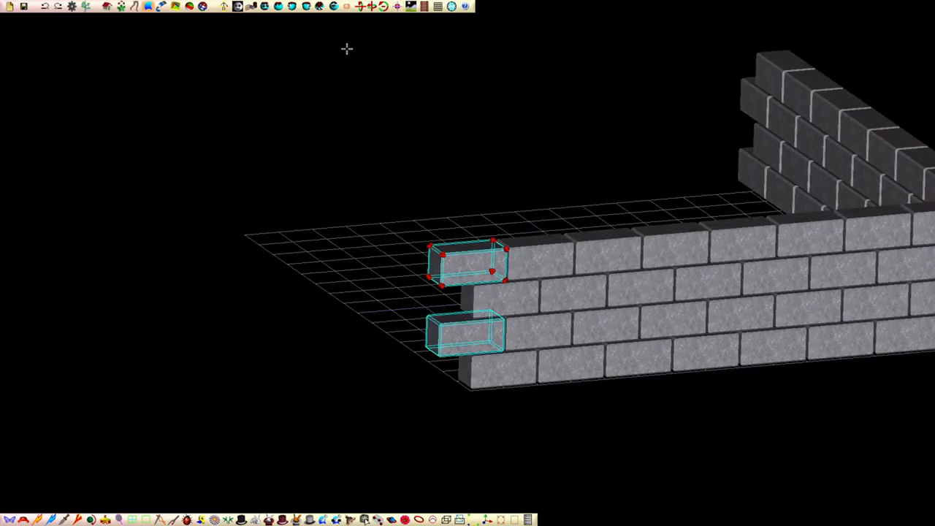
mouse_move(323, 271)
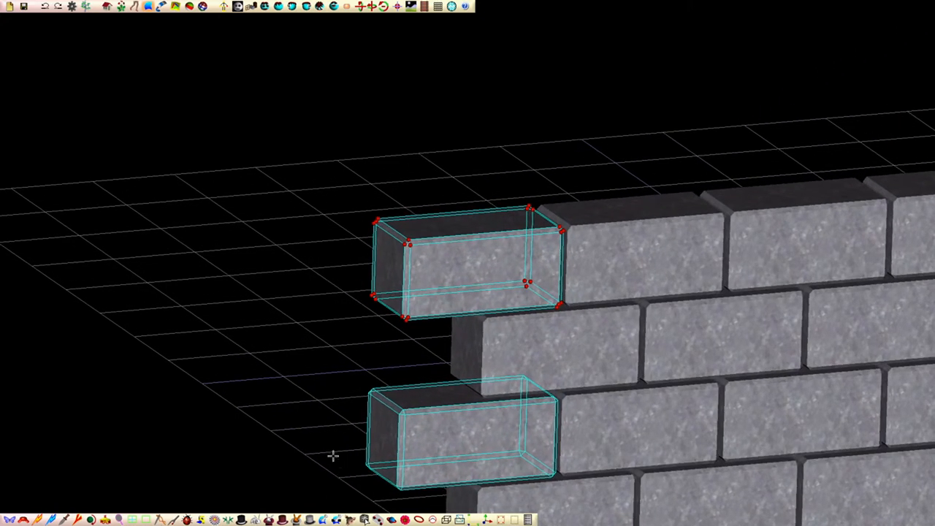
- Pick an end brick of an alternate course to lengthen toward the corner
left_click(345, 6)
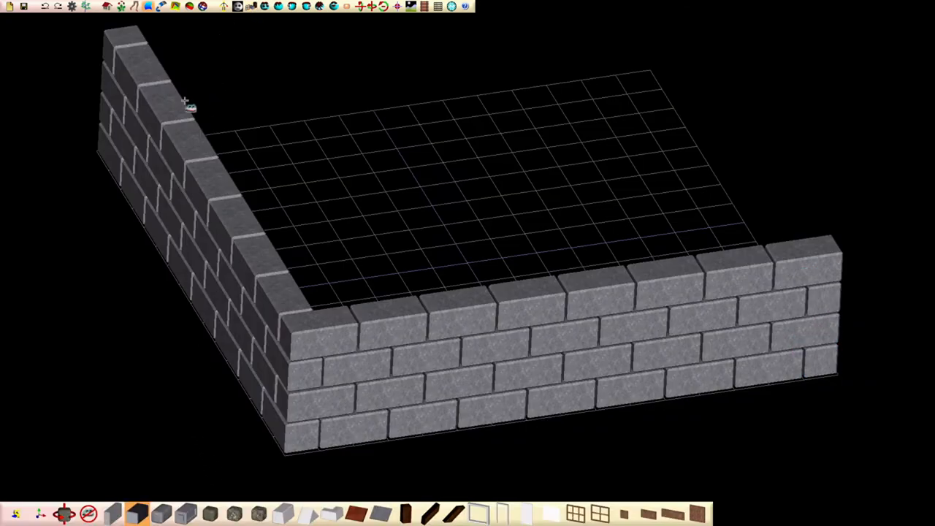
mouse_move(183, 220)
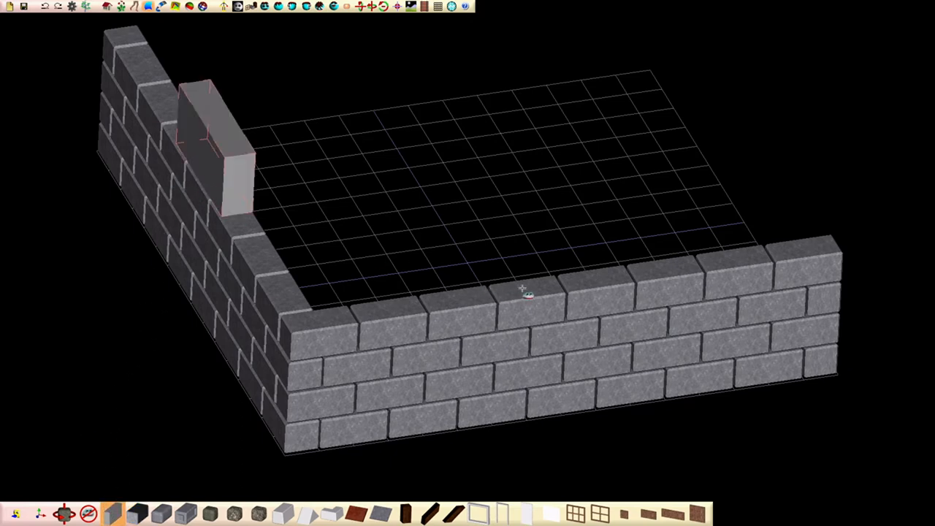
- Set the new brick down on top of the left wall near the corner
left_click(526, 295)
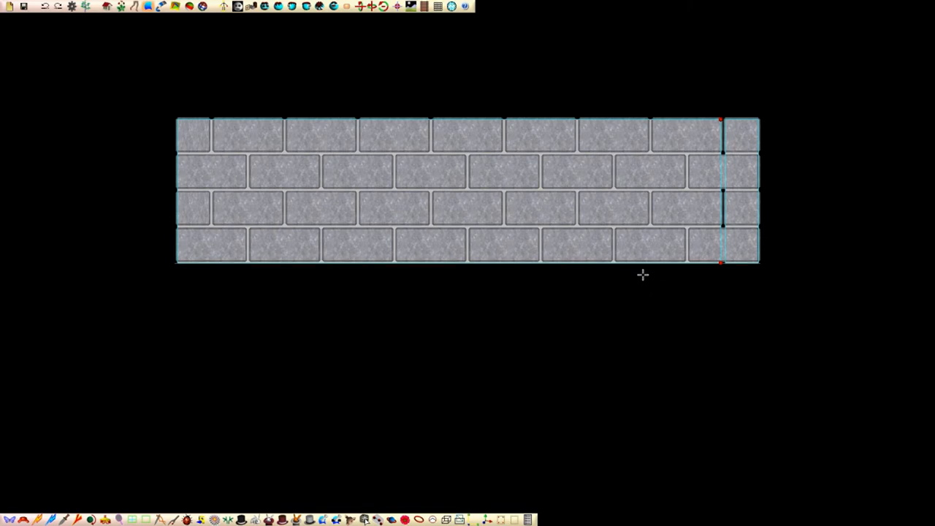
- Bring up the Grid node settings so the measuring grid shows behind the wall
left_click(438, 6)
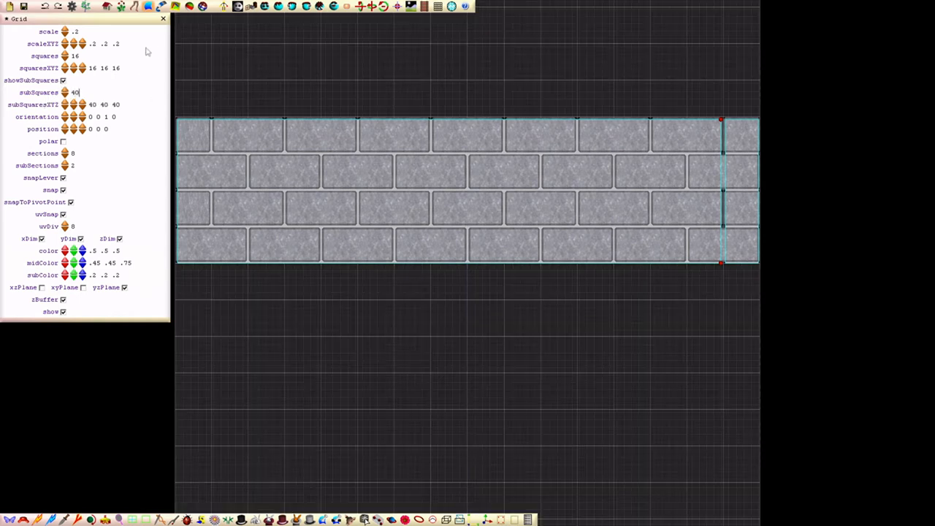
mouse_move(164, 20)
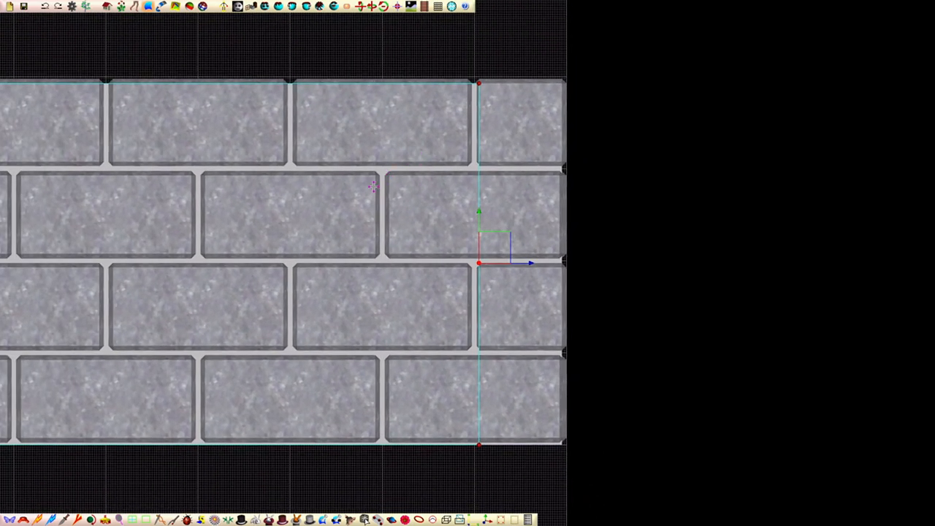
mouse_move(358, 199)
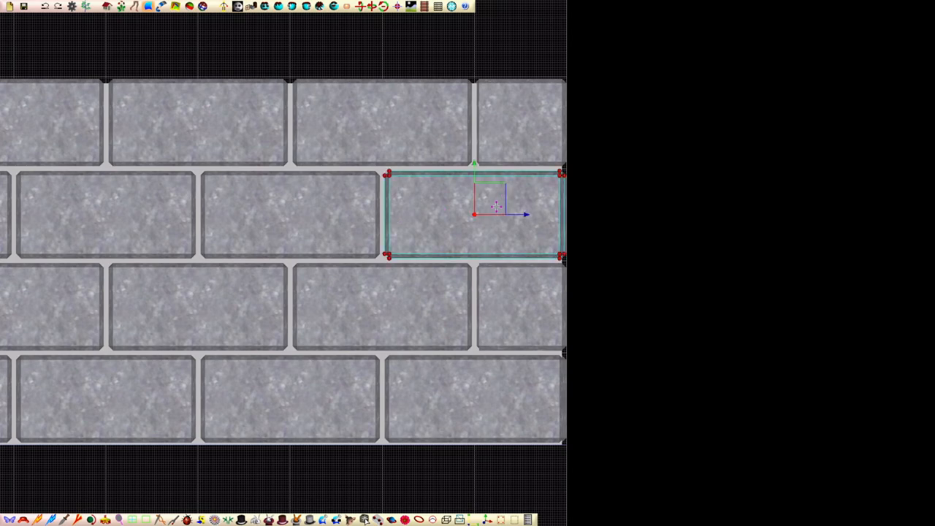
- Pan the view over to the wall's left end with its short end bricks
left_click_drag(473, 214, 474, 398)
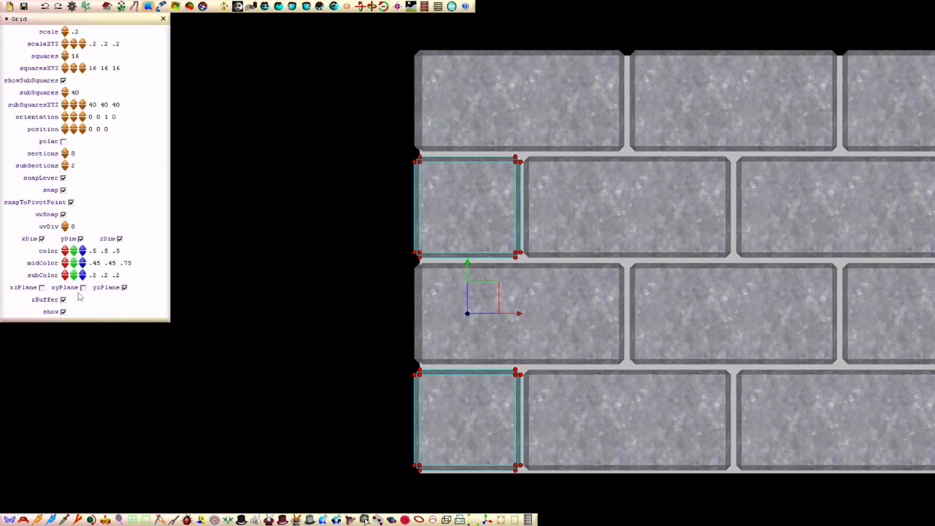
left_click(126, 287)
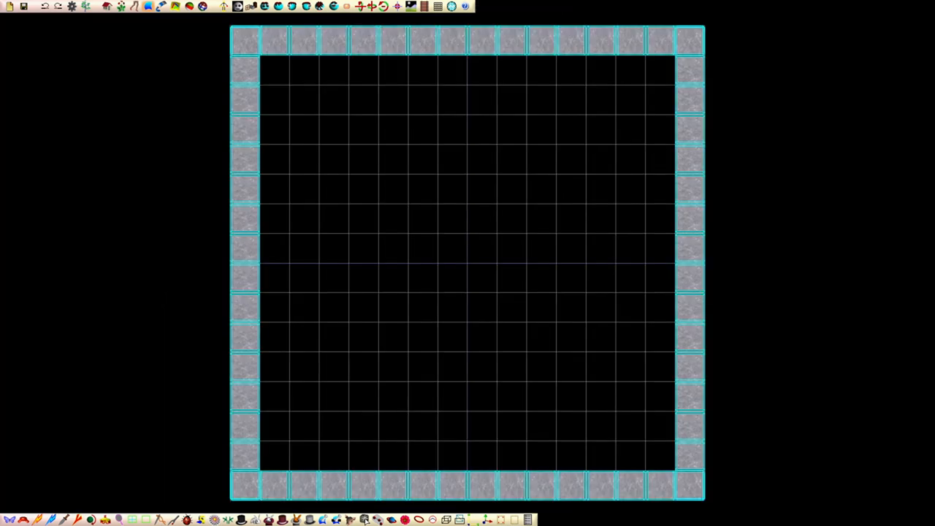
- Box-select the bricks across the lower part of the square of walls
left_click_drag(164, 278, 748, 514)
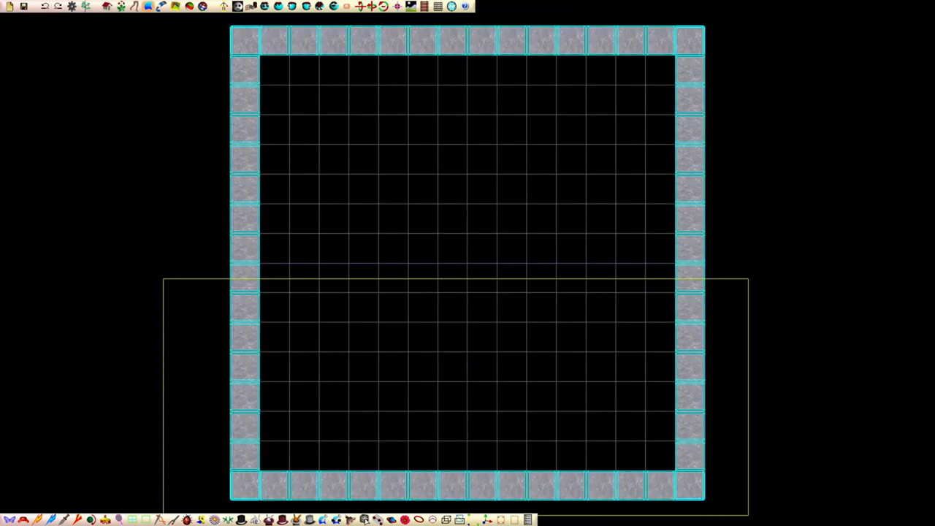